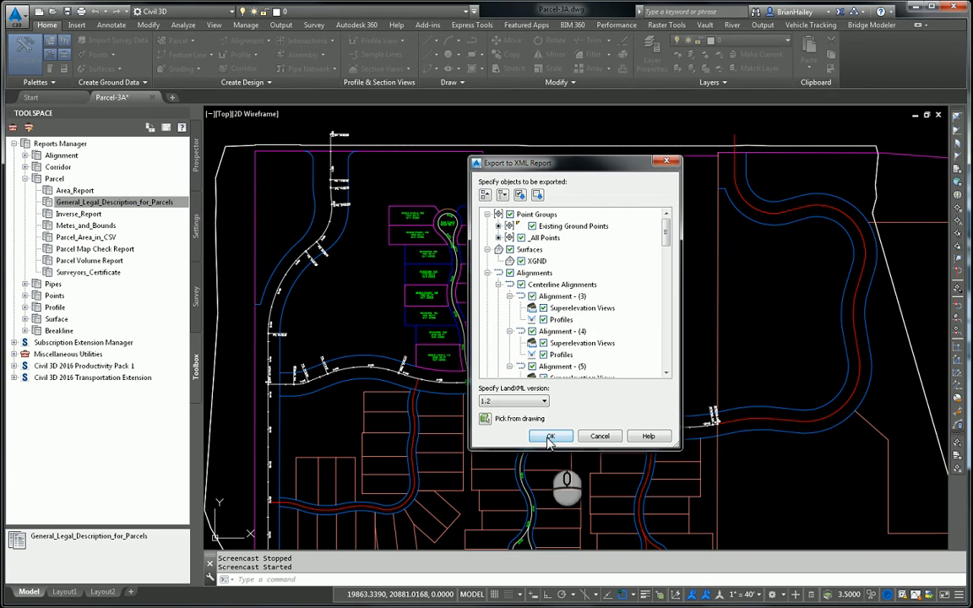
Step: Confirm the XML report export so the General Legal Description for Parcels page opens
left_click(550, 436)
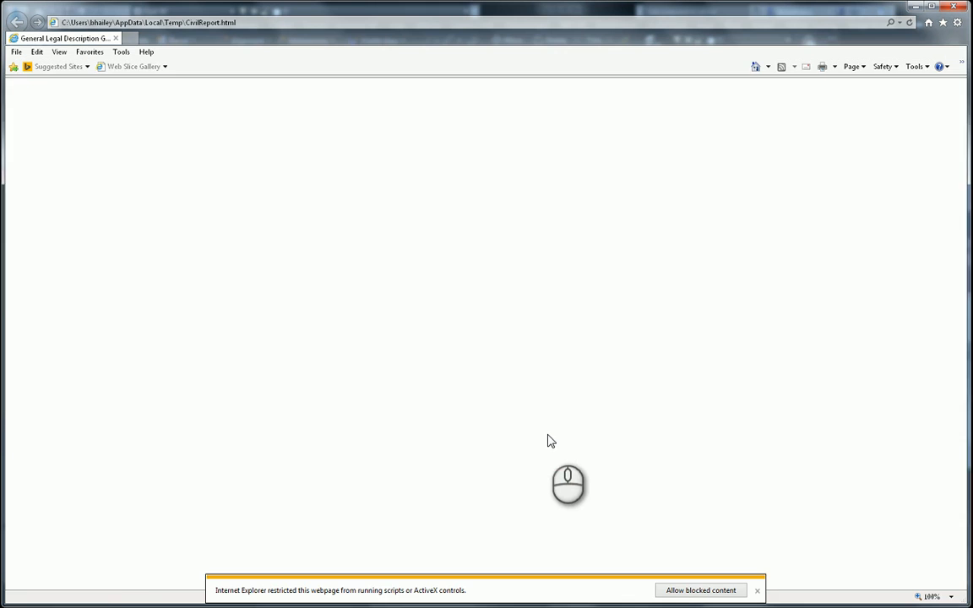
Step: Allow the report page's blocked content so the parcel courses and options panel appear
left_click(700, 590)
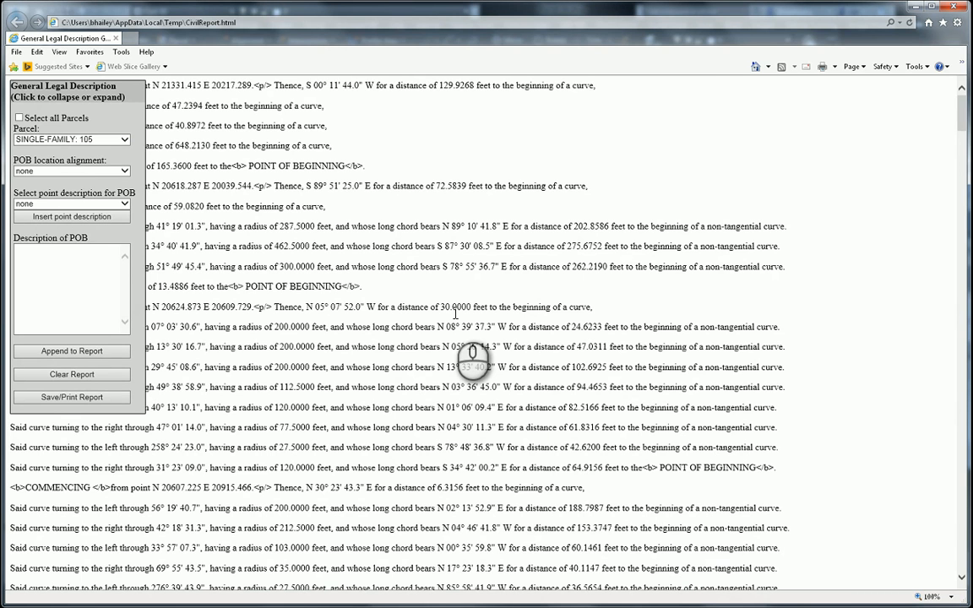
mouse_move(257, 203)
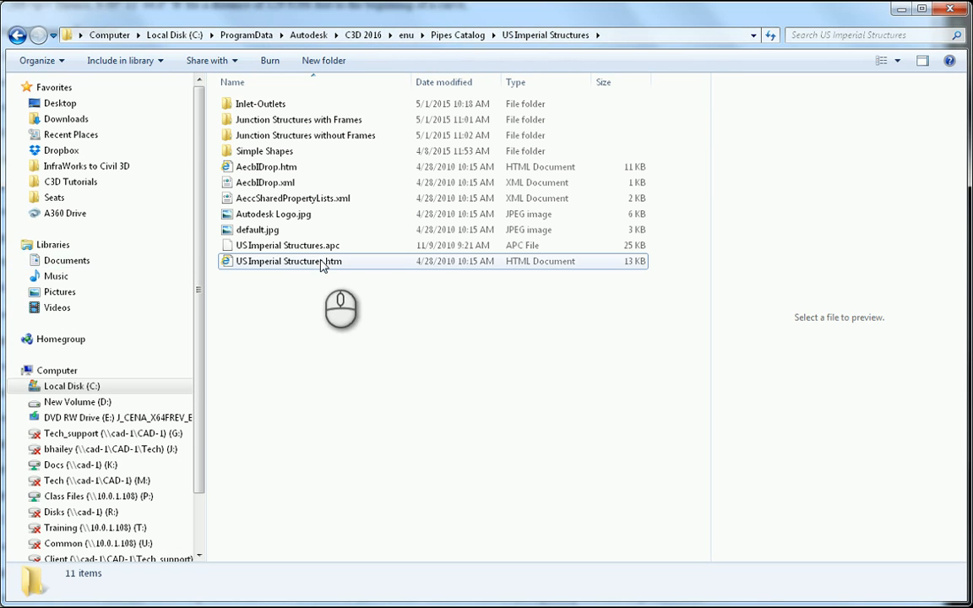
mouse_move(283, 266)
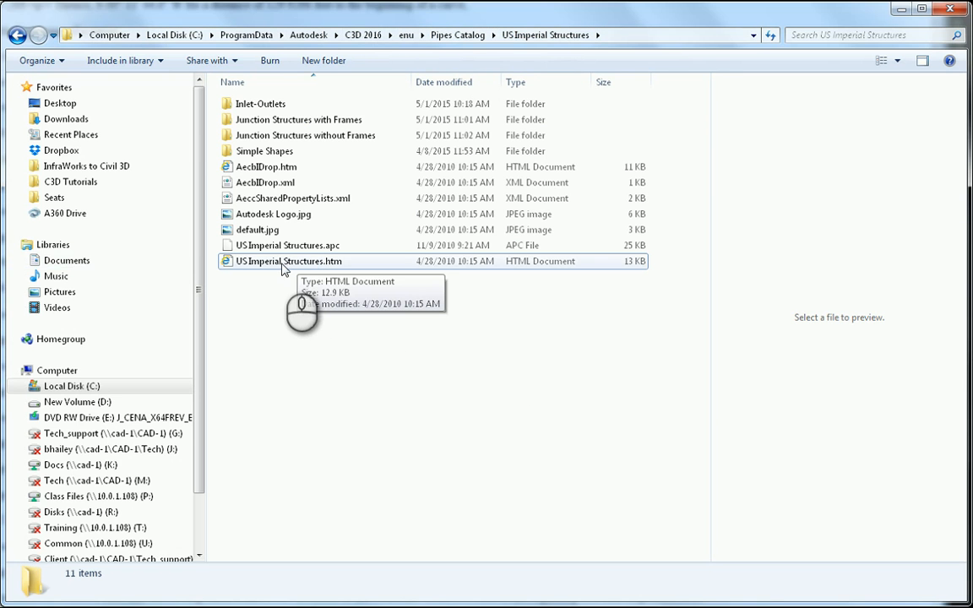
Step: Launch US Imperial Structures.htm from its folder into a second browser tab
double_click(288, 261)
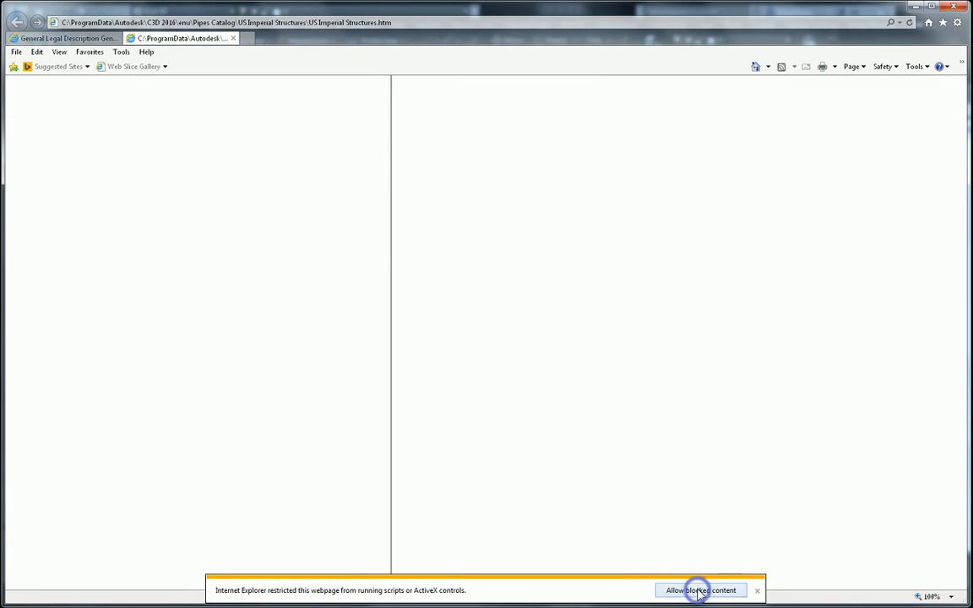
Step: Allow the US Imperial Structures catalog page's blocked content
left_click(700, 590)
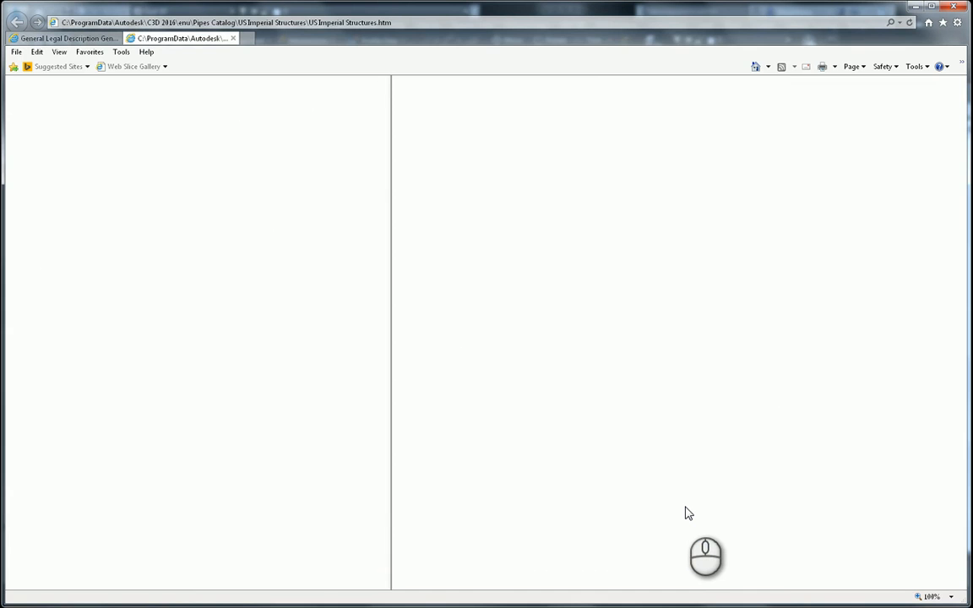
Step: Switch the catalog page to Internet Explorer 9 browser mode via the F12 developer tools
key("F12")
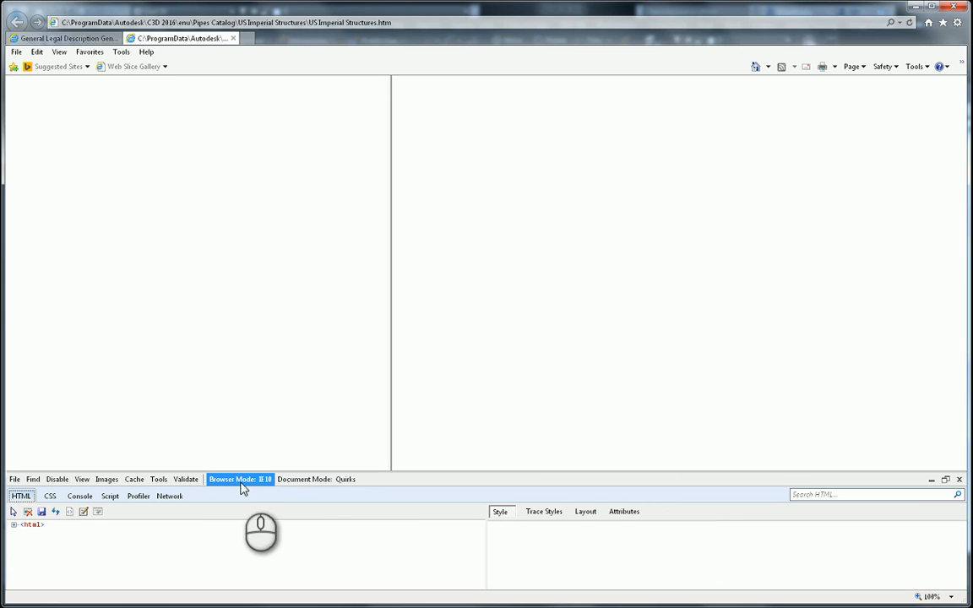
mouse_move(244, 484)
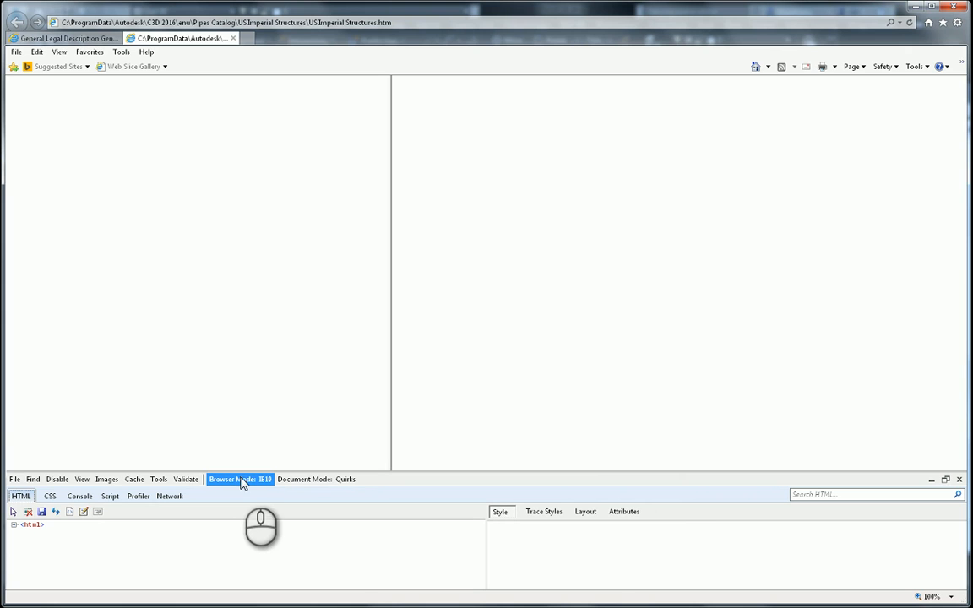
left_click(239, 479)
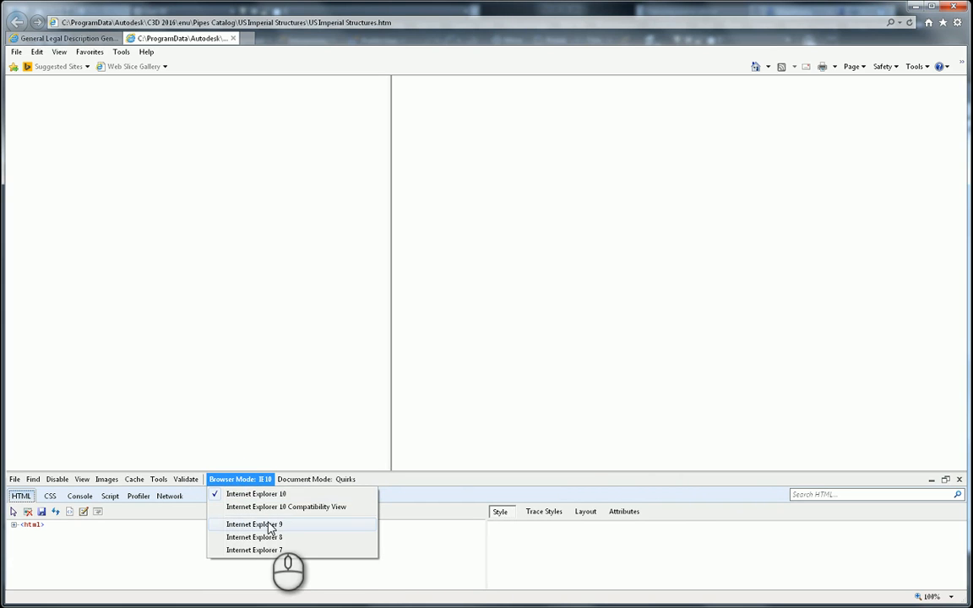
left_click(254, 524)
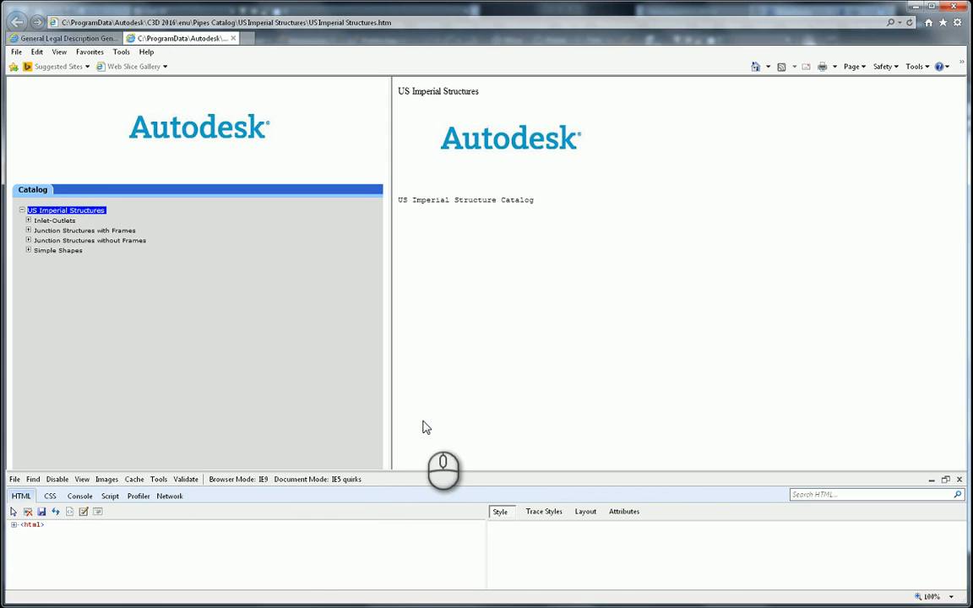
mouse_move(71, 282)
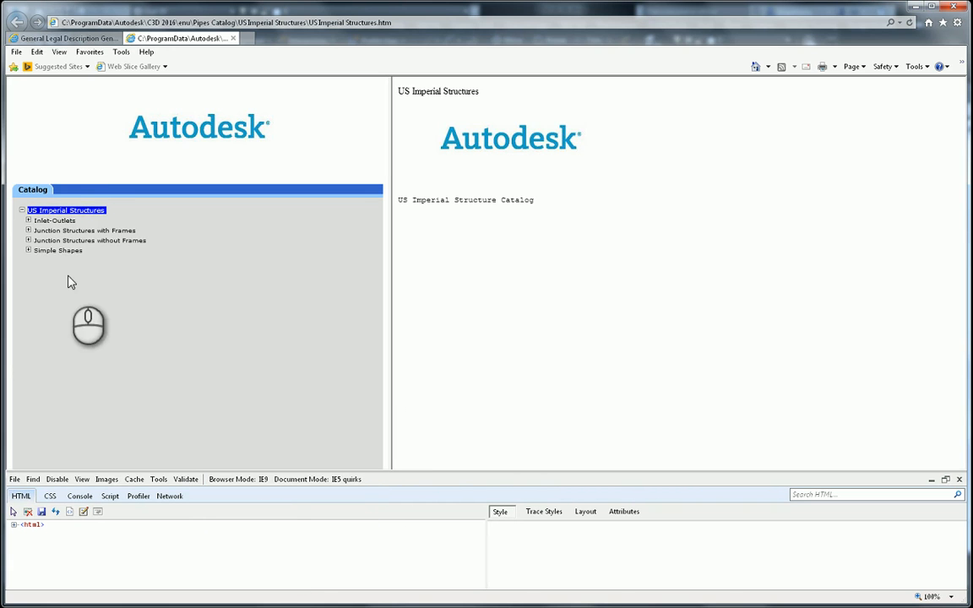
Step: Expand Junction Structures with Frames to view a structure, then return to the report tab
left_click(28, 230)
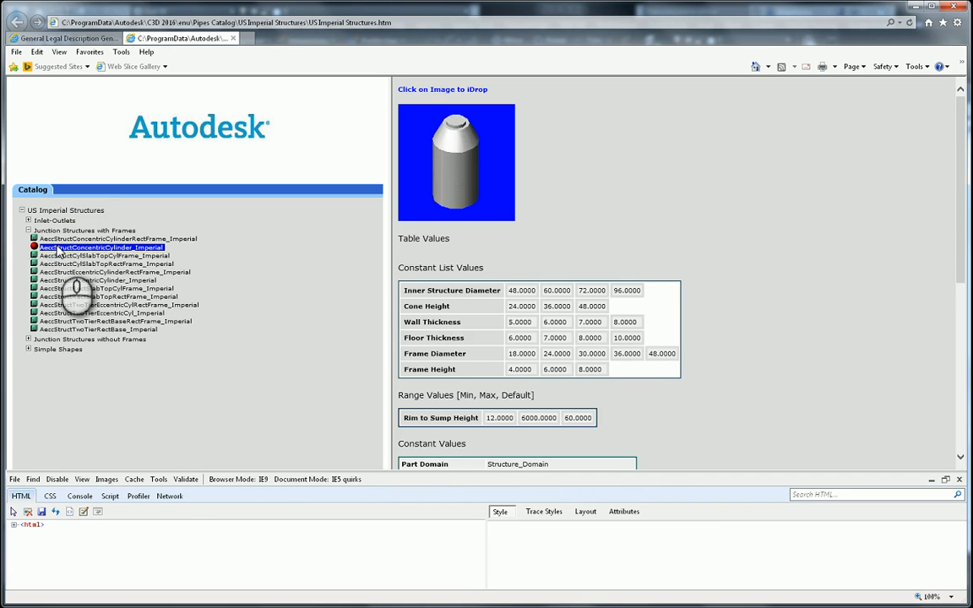
left_click(59, 37)
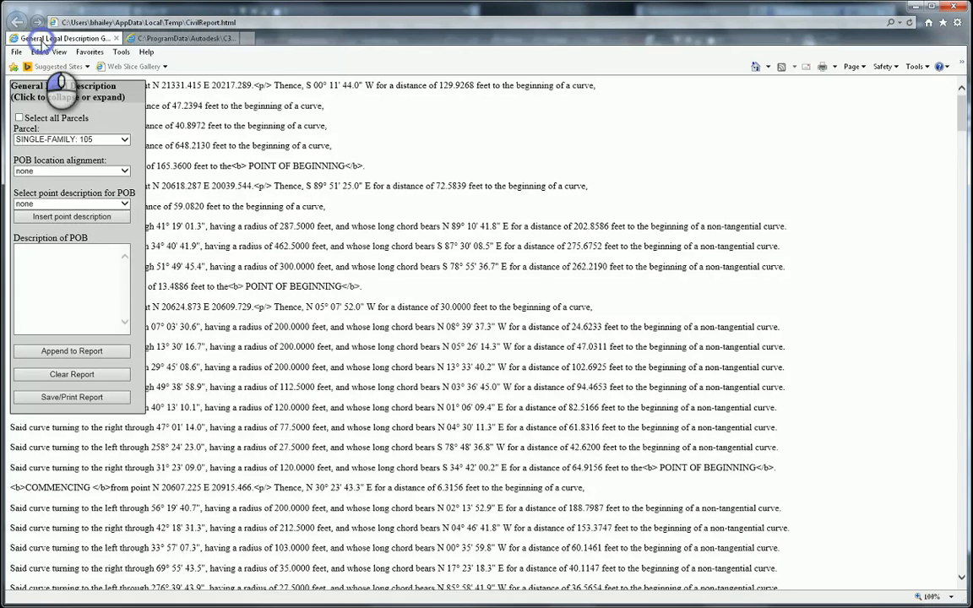
mouse_move(295, 329)
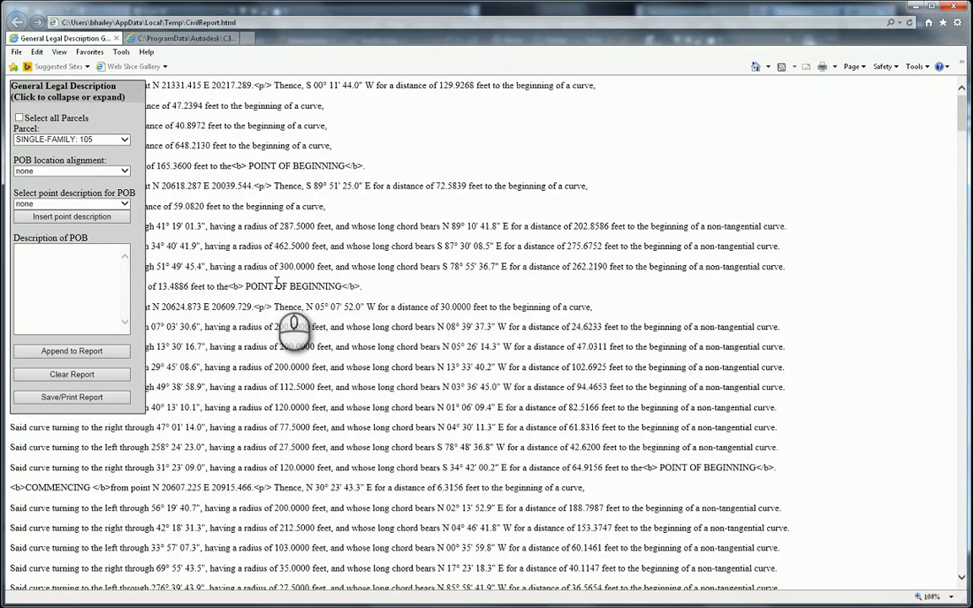
Step: Under IE9 mode, append legal descriptions for parcels SINGLE-FAMILY: 109 and 133 to the report
key("F12")
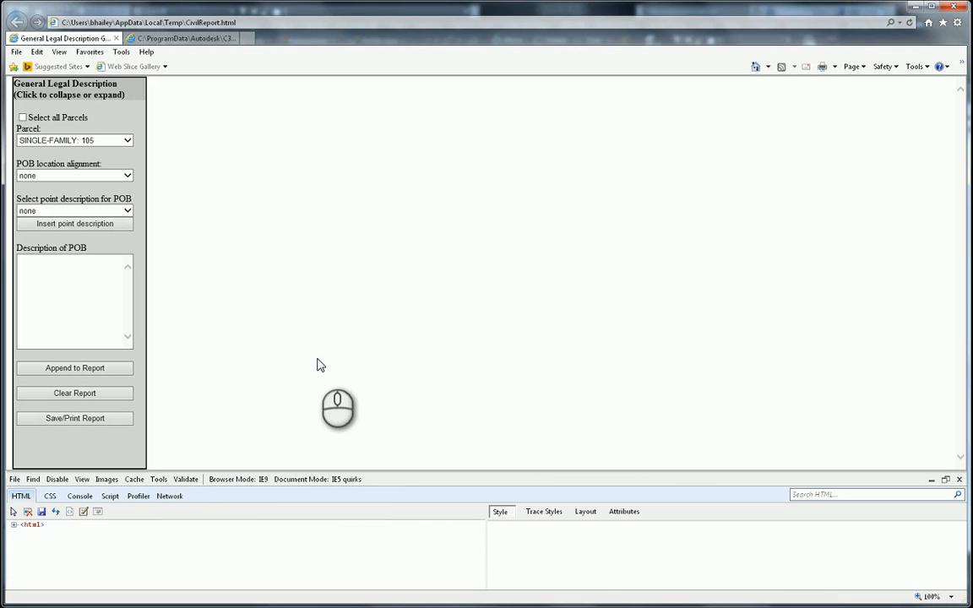
left_click(127, 141)
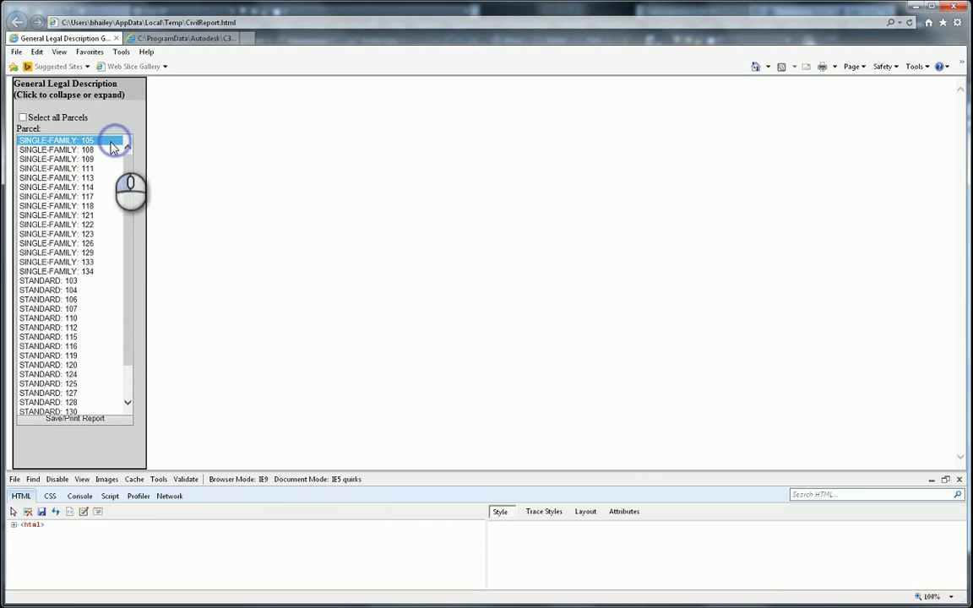
left_click(56, 158)
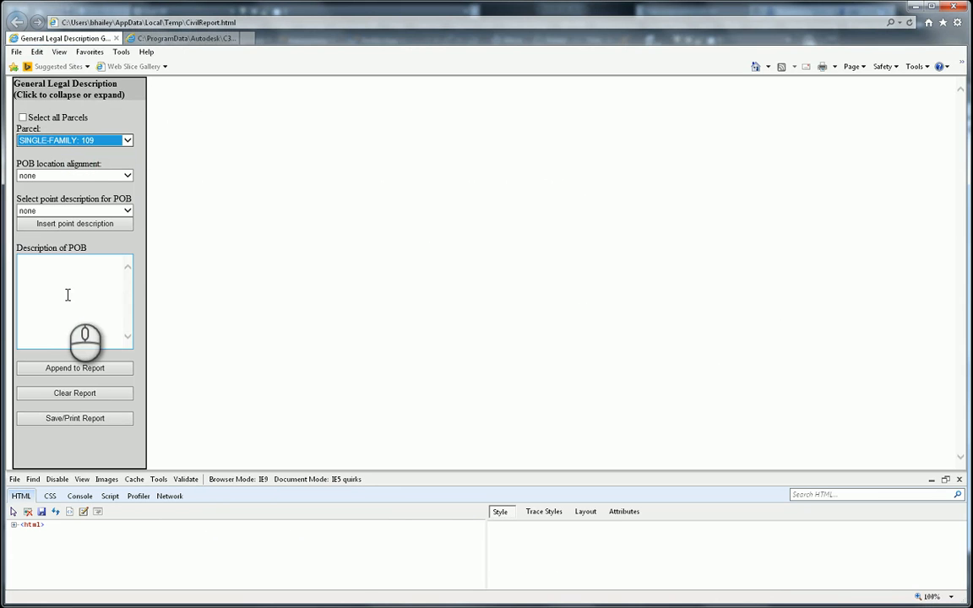
left_click(74, 367)
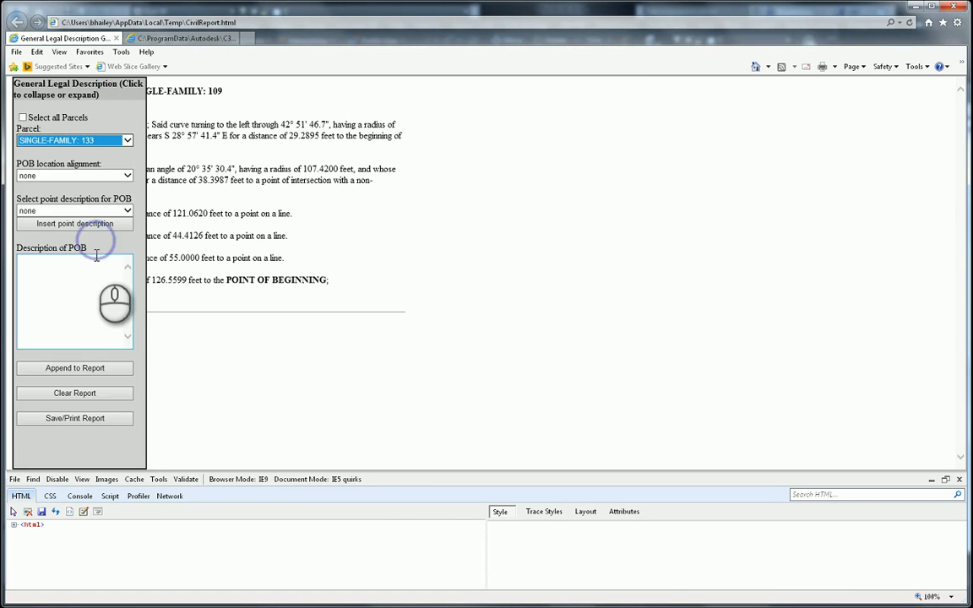
left_click(76, 88)
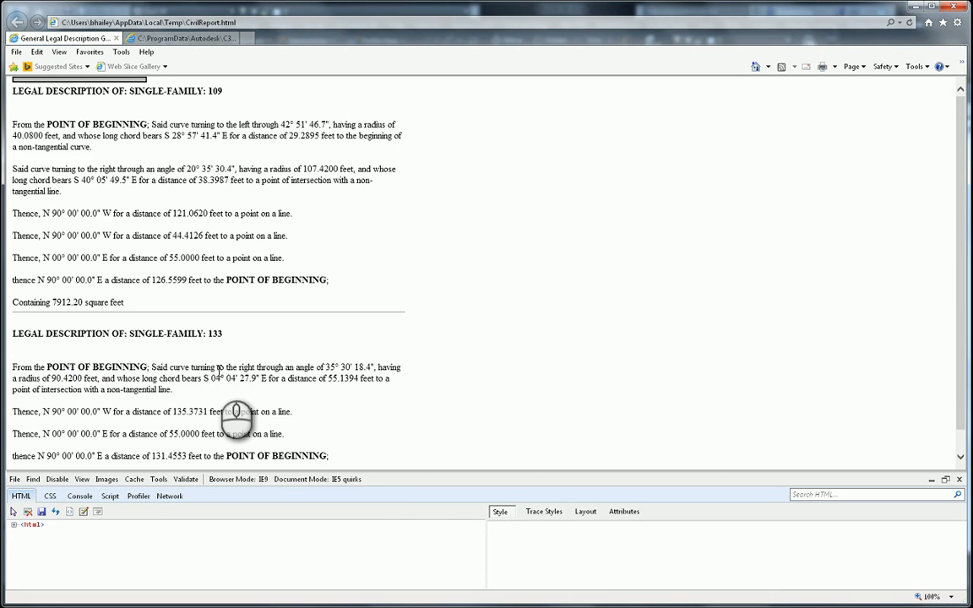